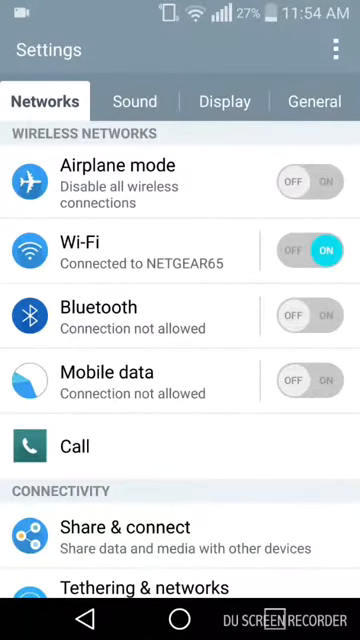
Go to the General settings section and scroll down until About phone is visible
click(314, 101)
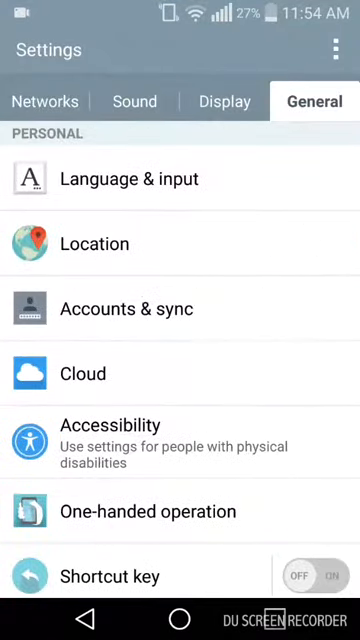
scroll(down, 3)
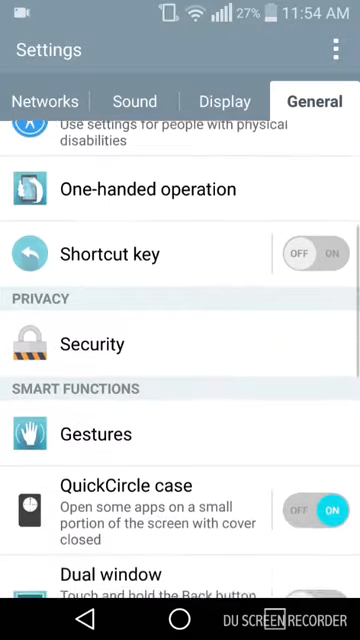
scroll(down, 3)
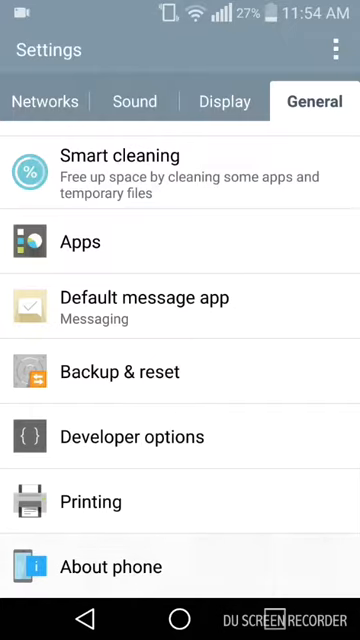
click(110, 567)
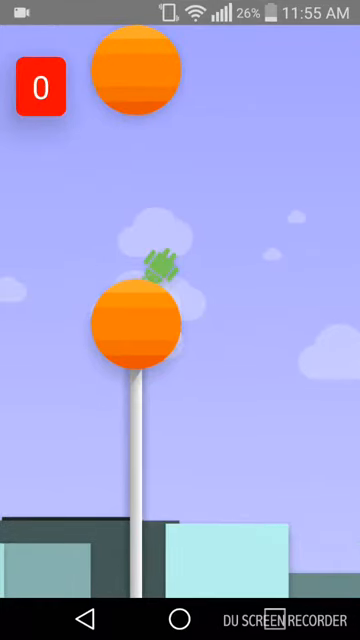
Pull down the notification shade over the Flappy Android game
drag(180, 5, 180, 300)
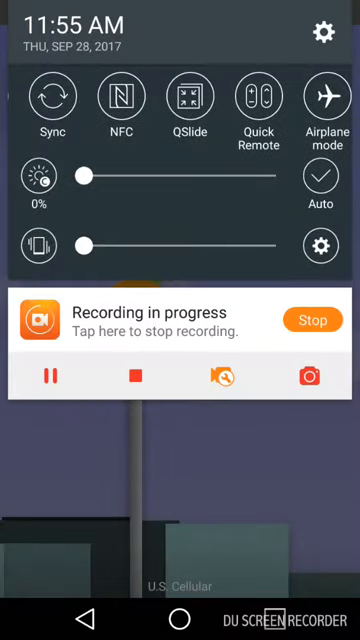